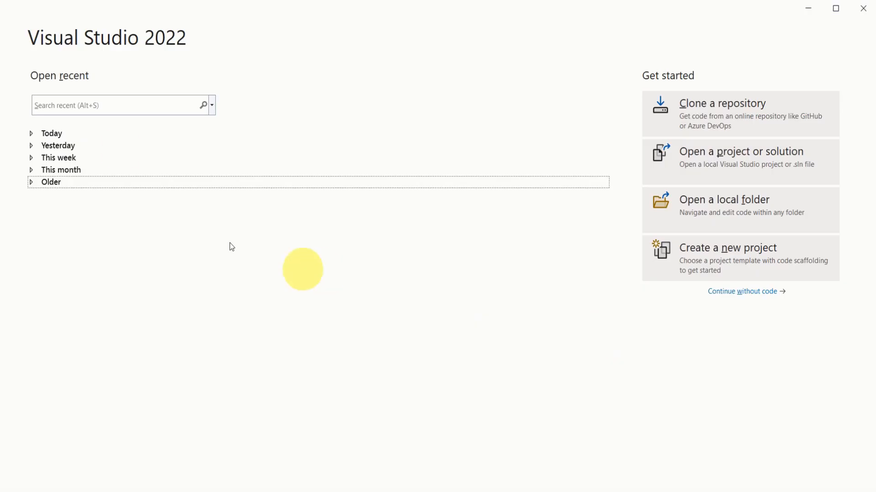
mouse_move(715, 267)
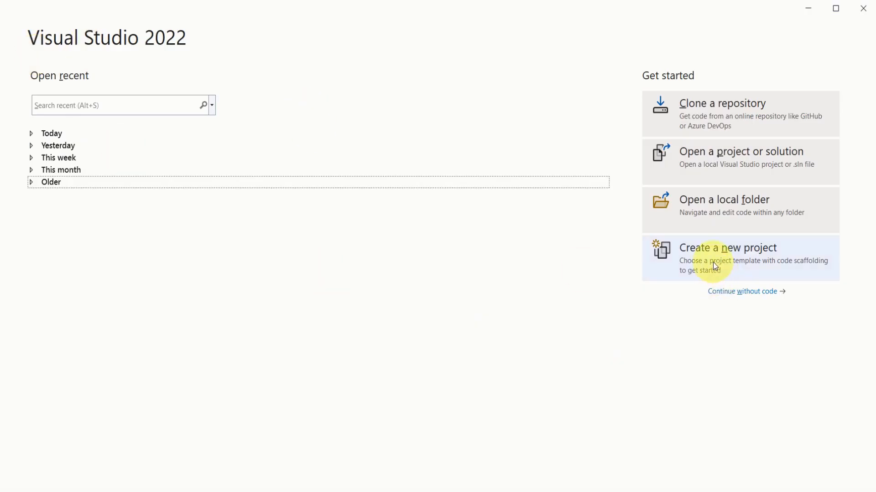
Step: Start a new C# Console App project named ReverseString
left_click(727, 248)
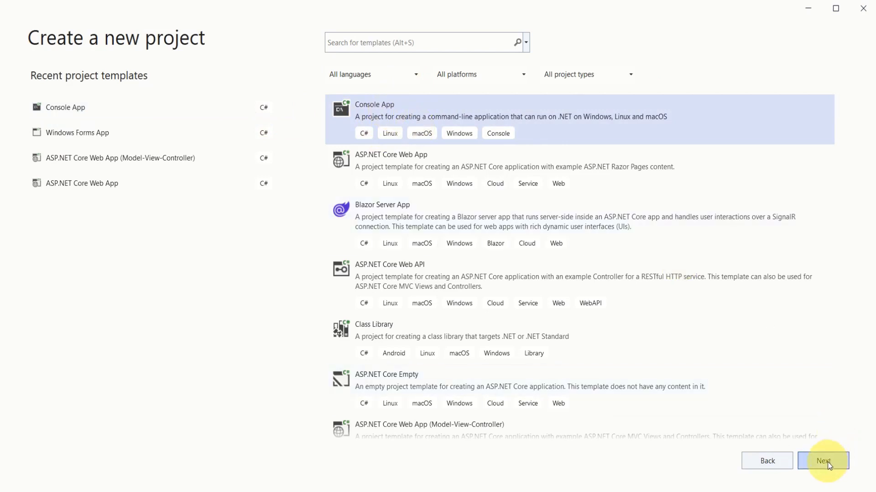
left_click(822, 460)
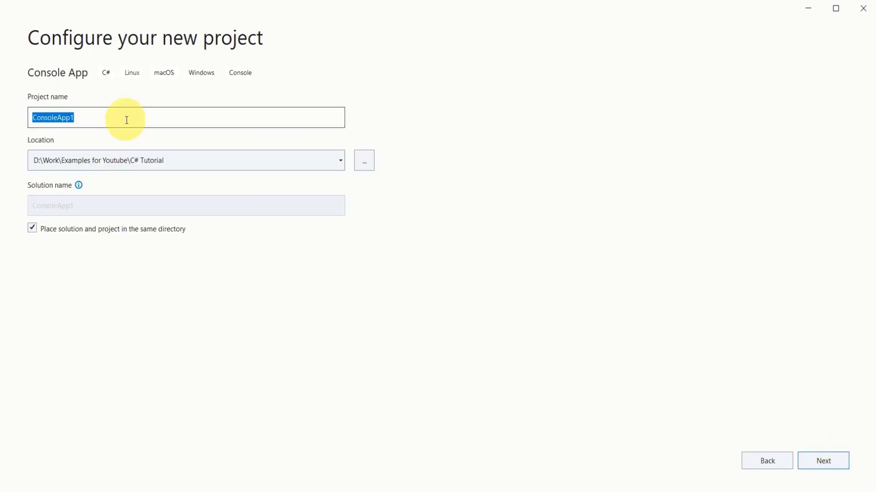
type("ReverseString")
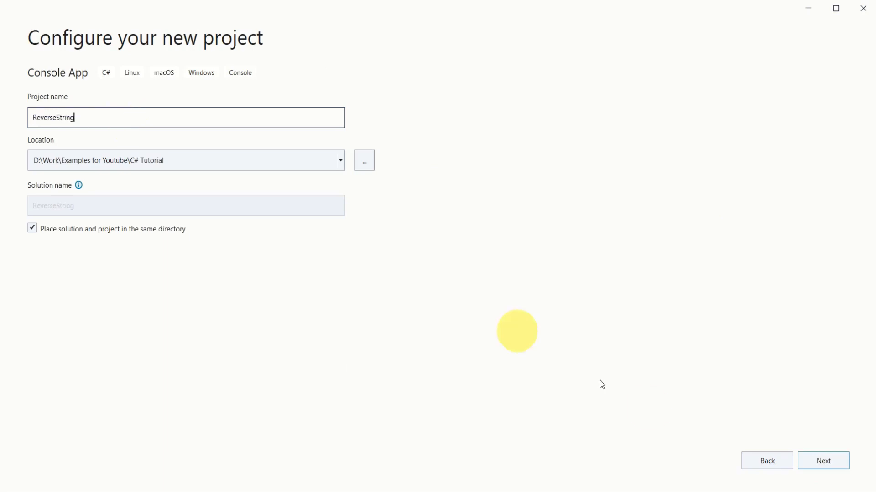
left_click(823, 460)
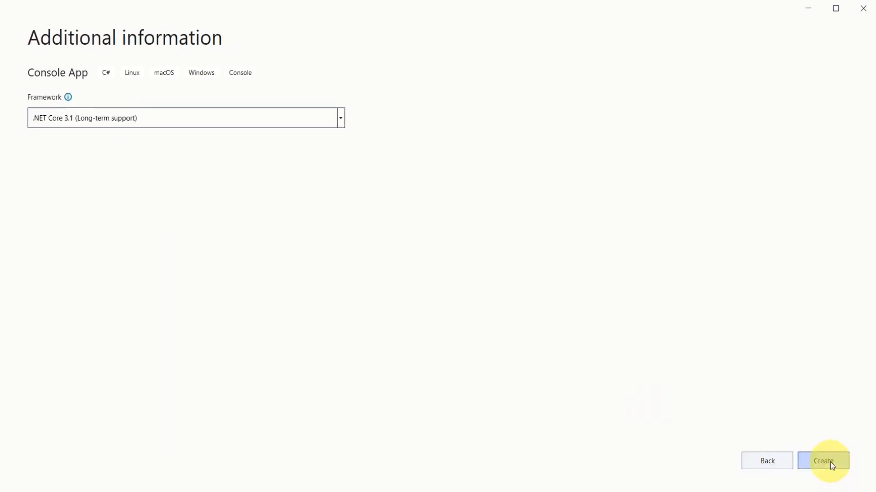
Step: Keep .NET Core 3.1 as the target framework and create the project
left_click(186, 118)
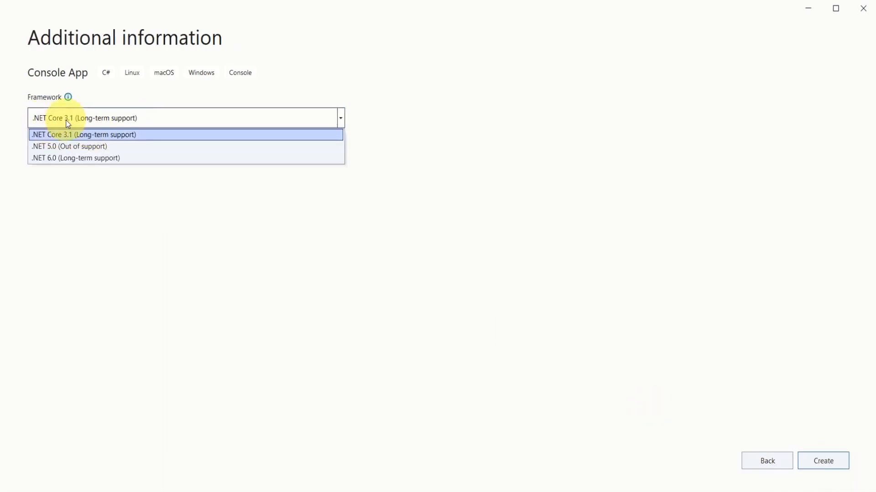
mouse_move(106, 124)
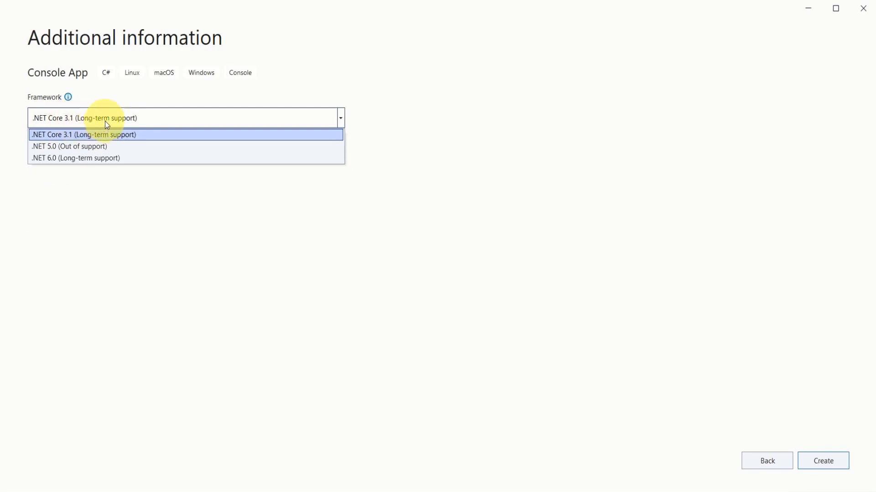
left_click(84, 135)
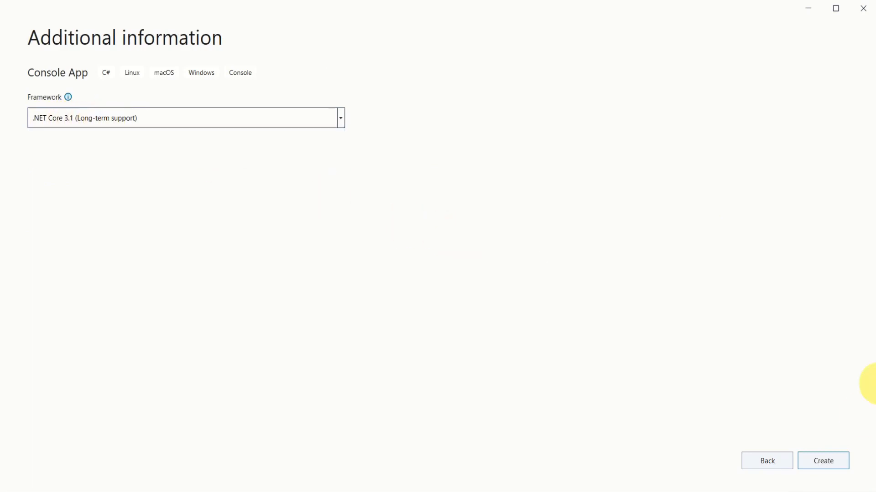
left_click(822, 461)
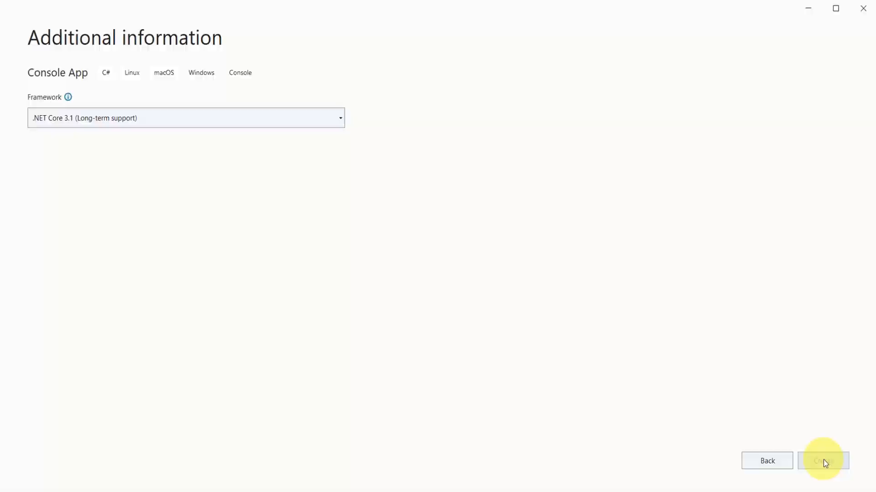
Step: Confirm project creation and place the cursor in the generated Program.cs code
left_click(822, 460)
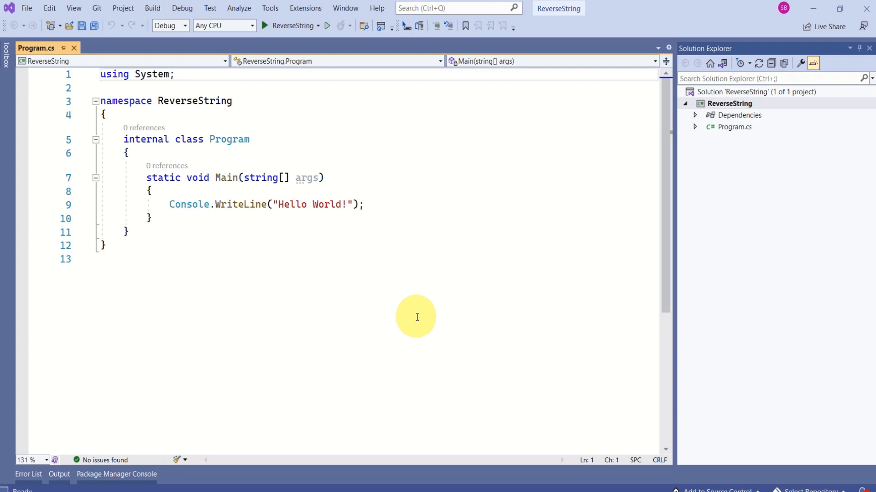
left_click(363, 207)
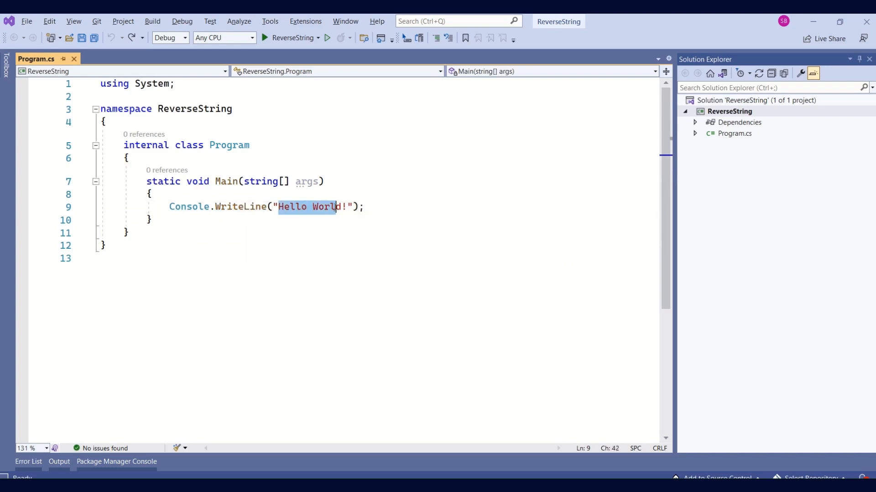
Step: Change the WriteLine message to "Please enter the string.."
type("Please")
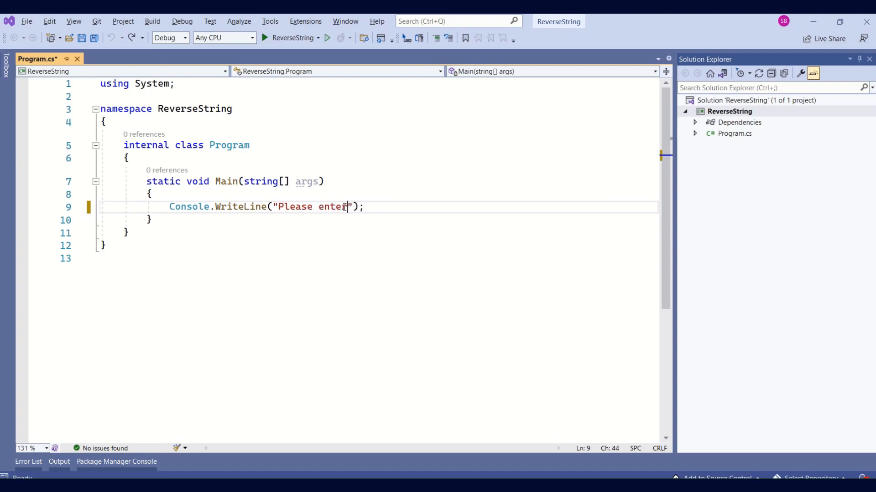
type("the string..")
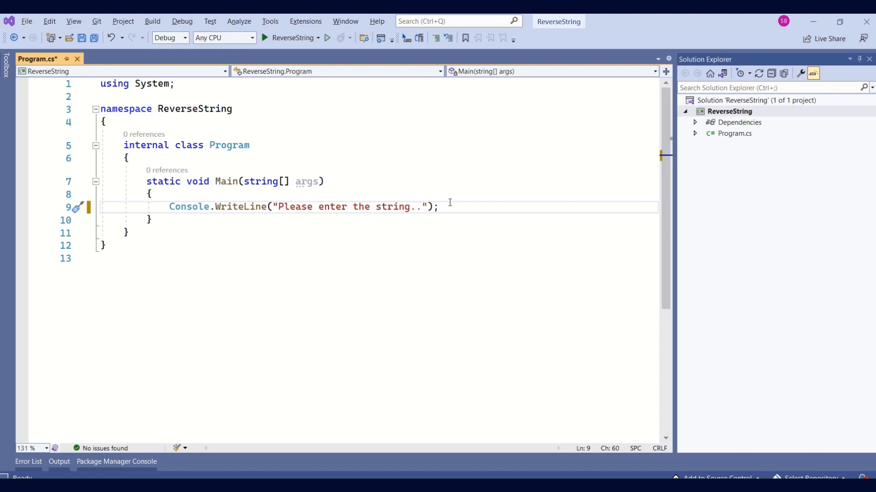
Step: Add the line string inputStr = Console.ReadLine(); to read the user's input
type("string")
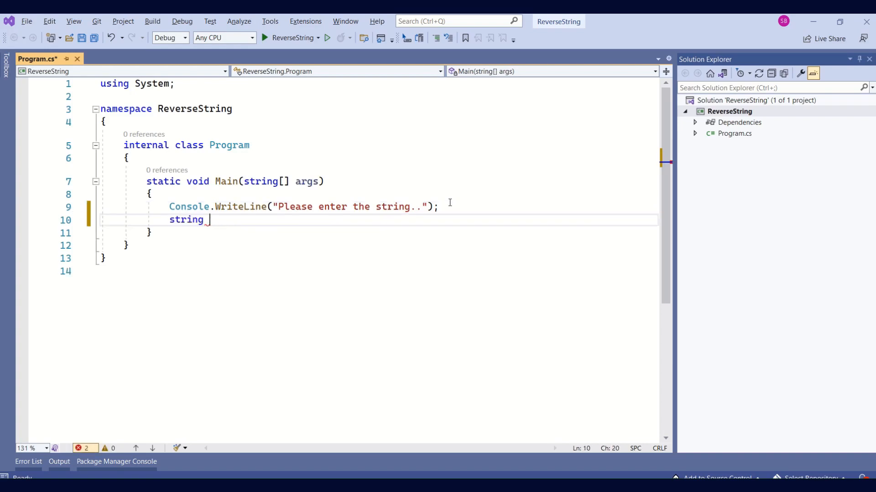
type("inputStr")
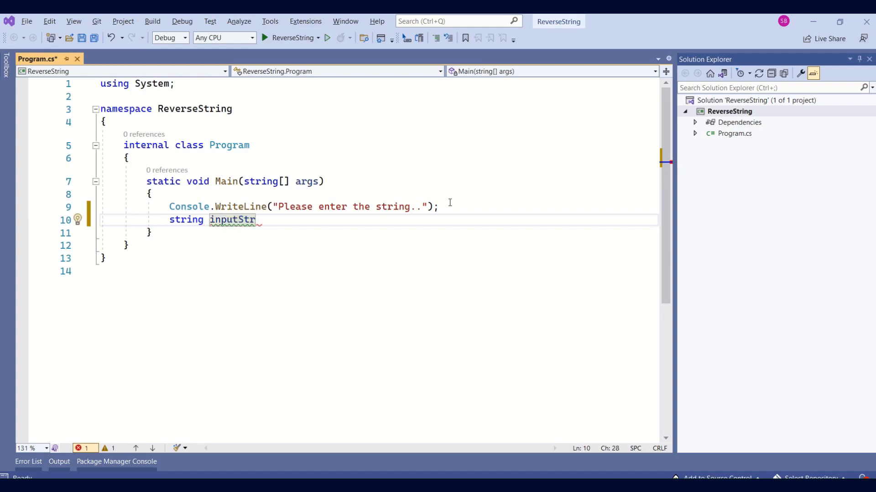
type("= Console.ReadLine();")
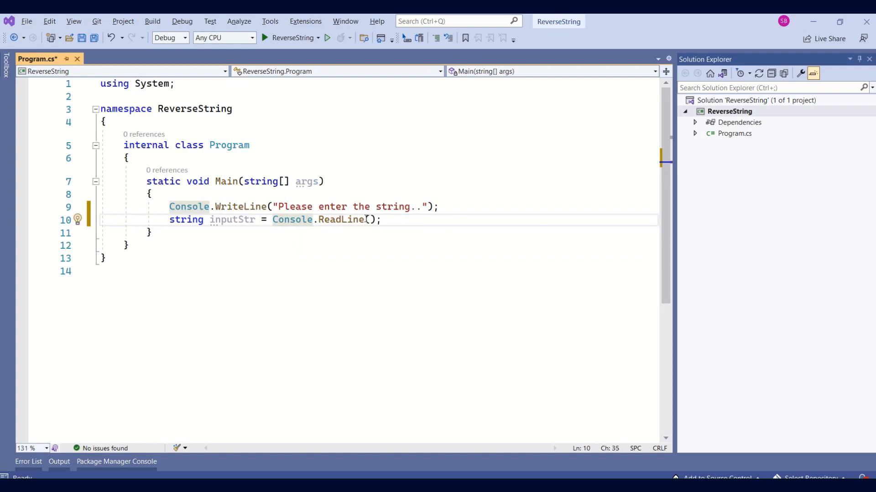
mouse_move(341, 220)
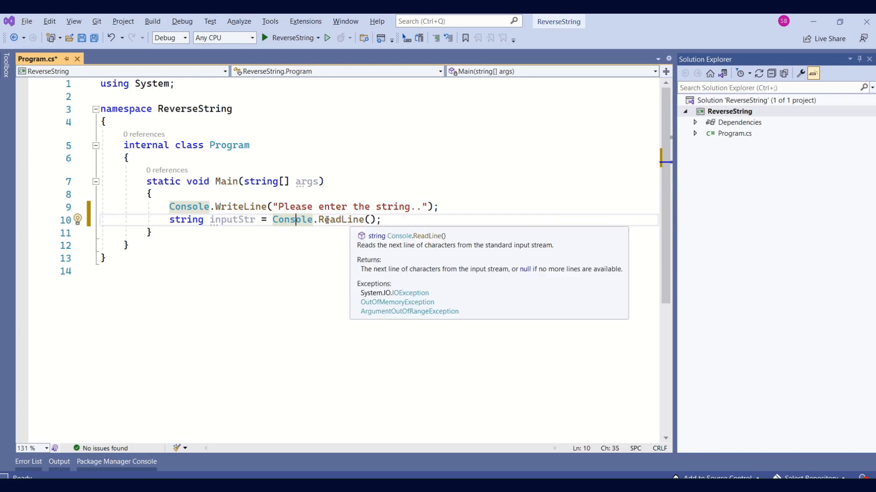
left_click(226, 220)
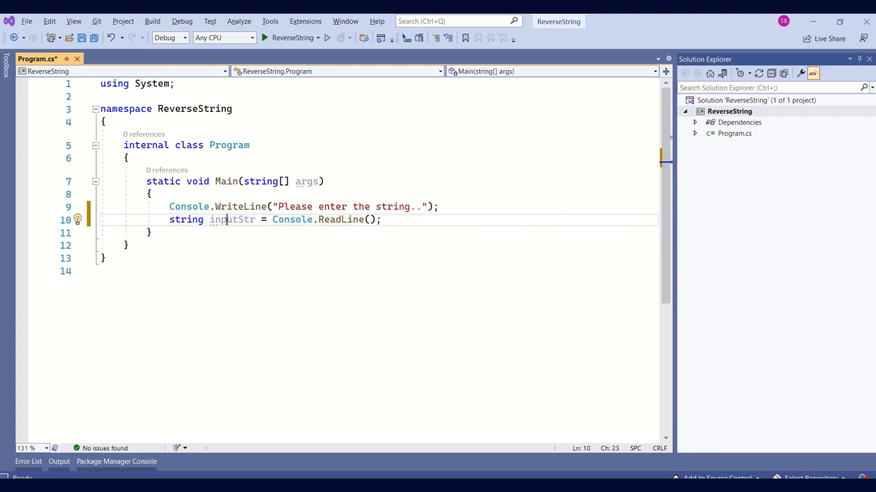
Step: Select the inputStr variable name before adding the Step 2 comments
double_click(232, 220)
type("//Find the index of last character")
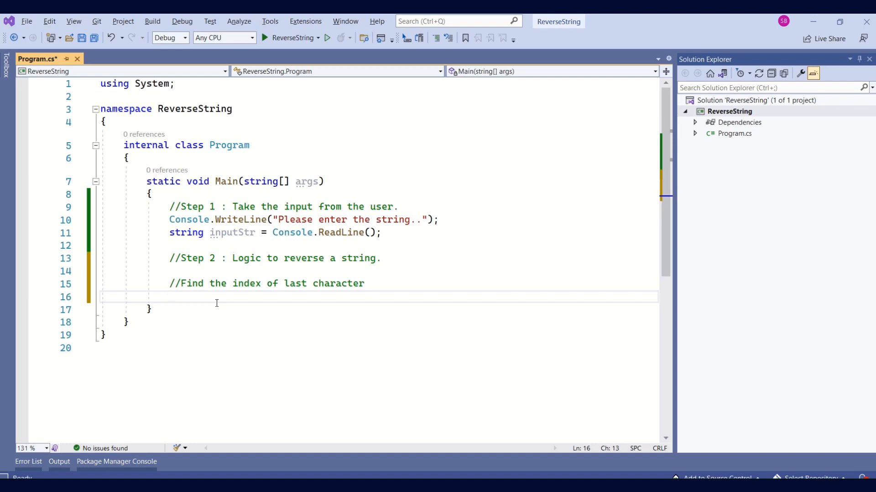
Step: Declare int index = inputStr.Length - 1 using IntelliSense for Length
type("Console.WriteLine(")
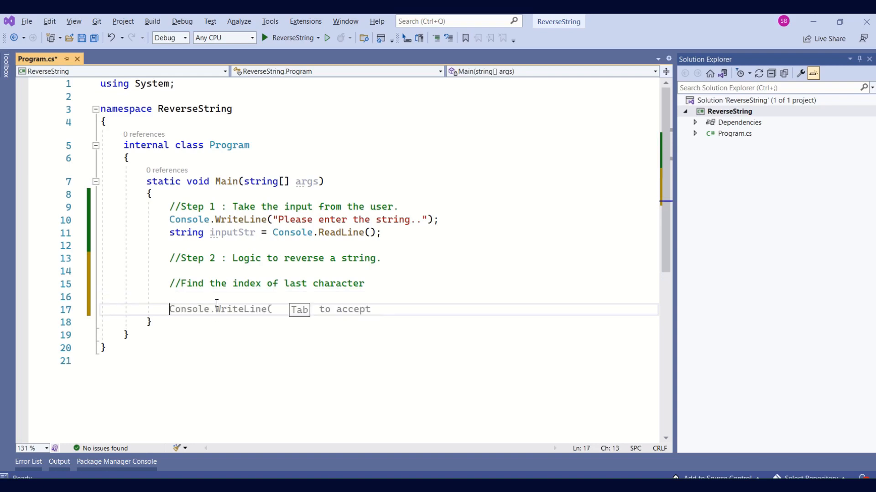
type("int")
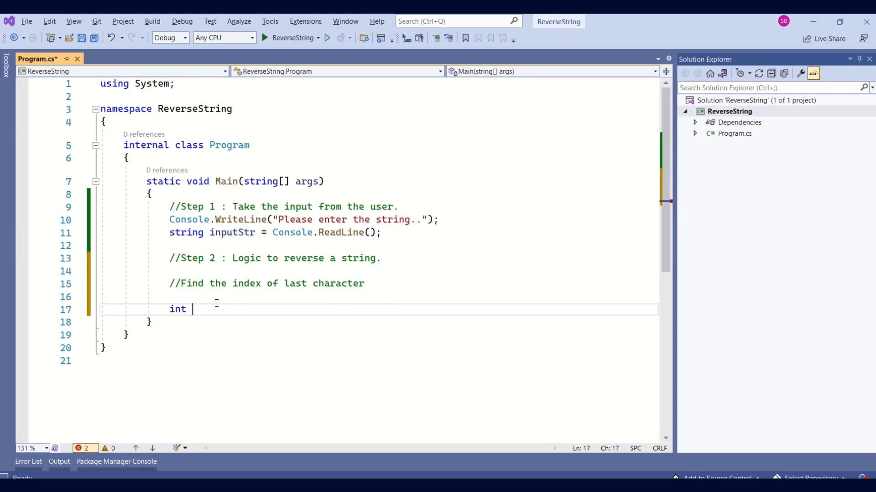
type("index = 0;")
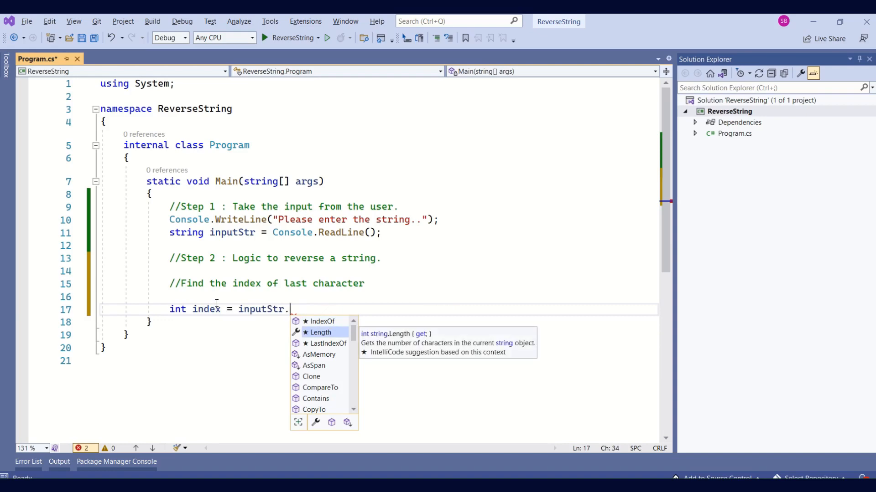
type("Length")
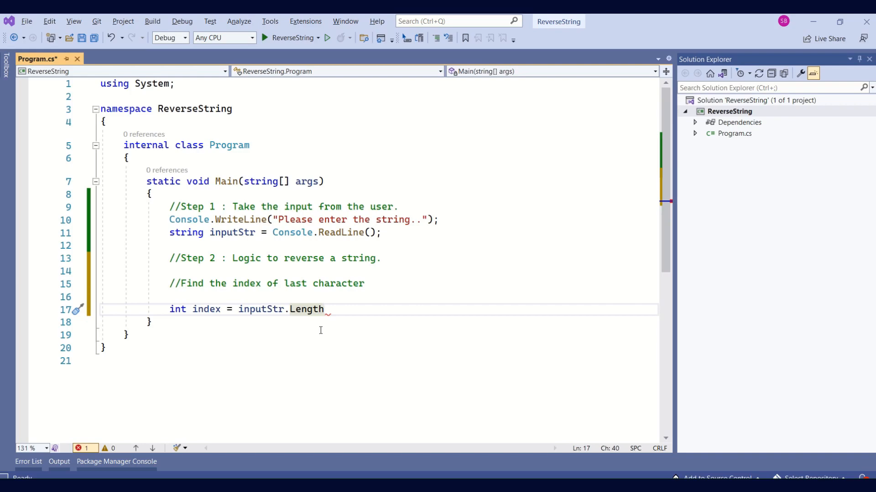
type("-1")
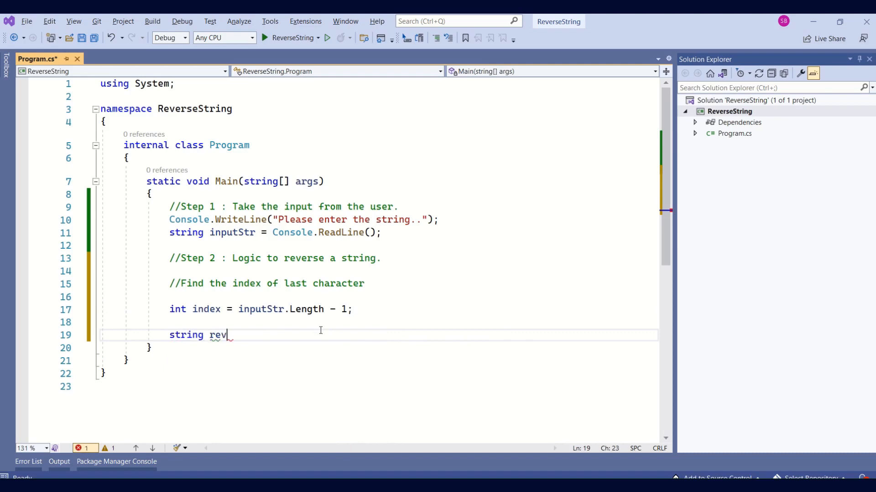
Step: Declare an empty string revString = "";
type("String")
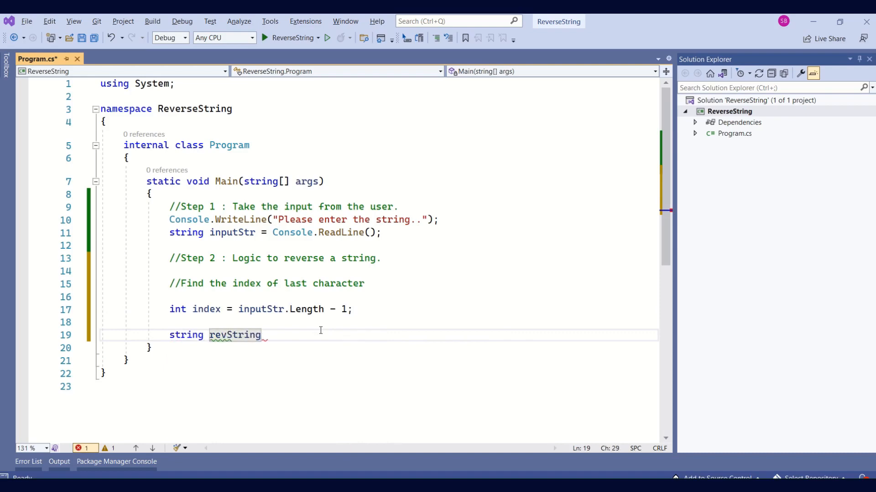
type("= \"\"")
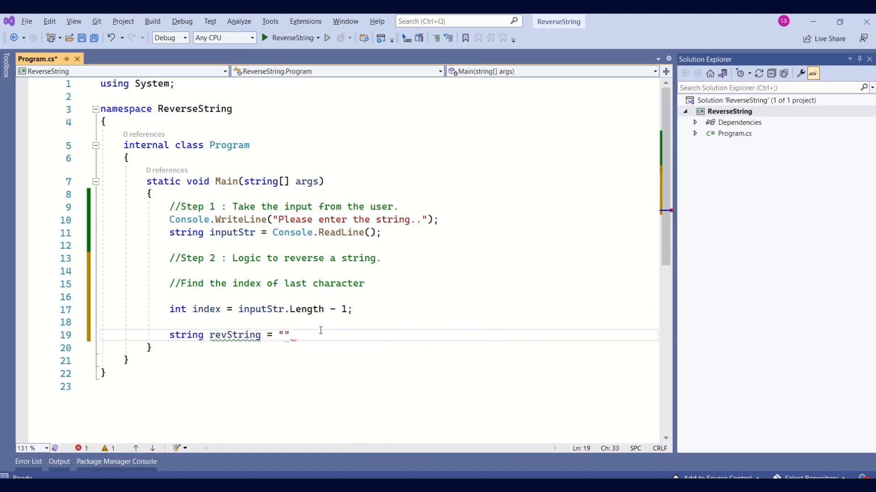
type(";")
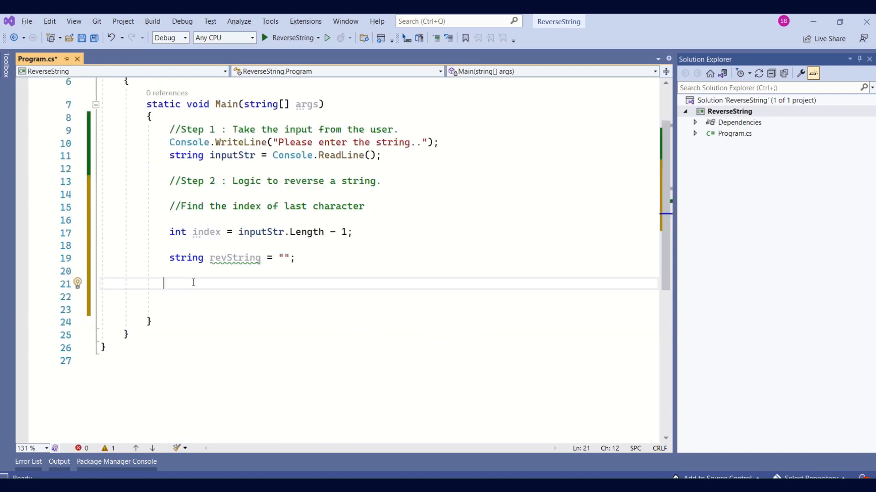
Step: Write the loop header while (index >= 0) for the reversal logic
type("while (index >= 0)")
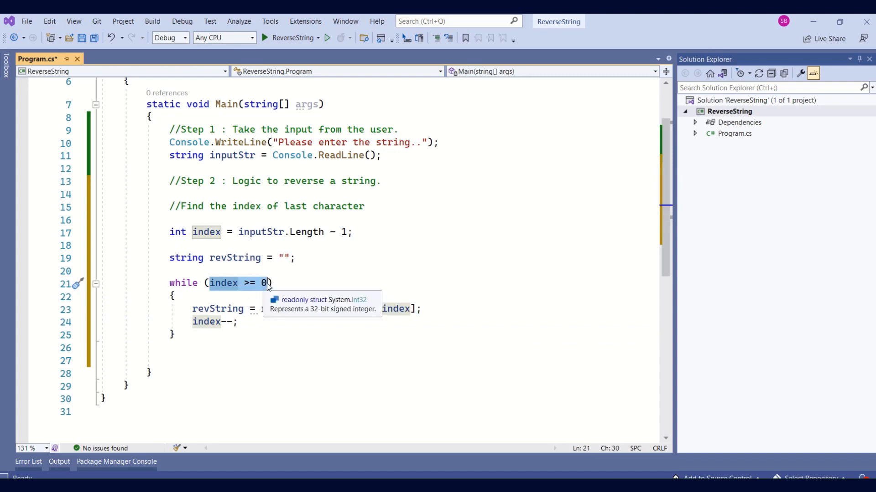
mouse_move(83, 368)
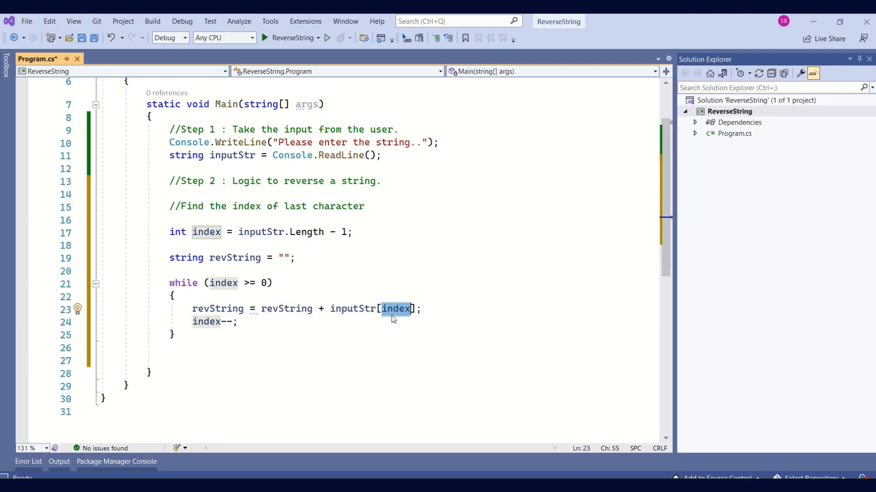
mouse_move(396, 309)
type("//Step 2 : Print the output")
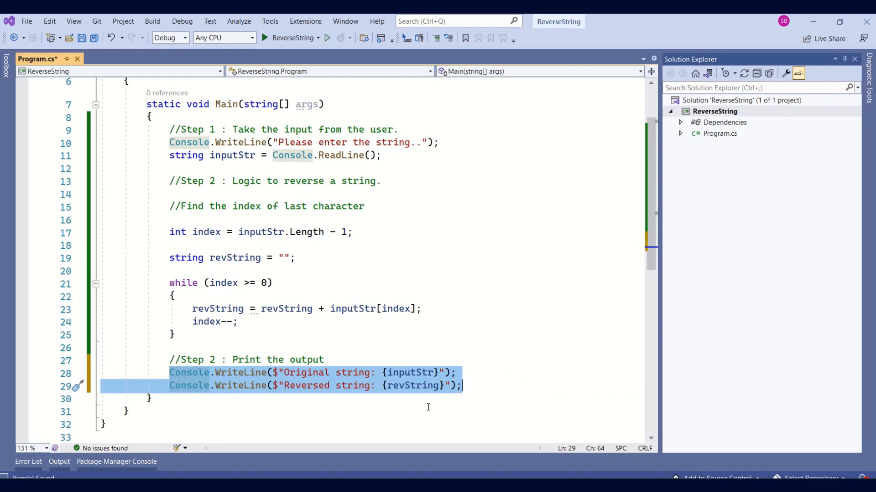
mouse_move(517, 391)
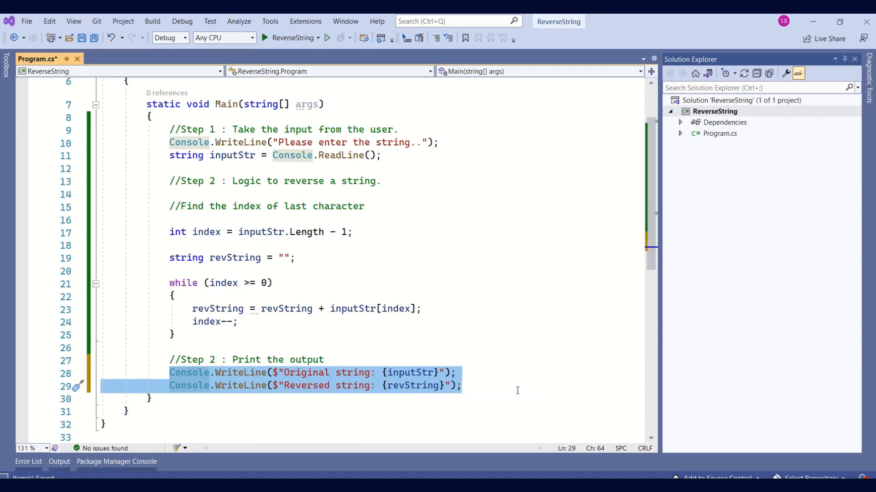
Step: Enter FLOWER in the Debug Console to get Original string: FLOWER and Reversed string: REWOLF
left_click(326, 38)
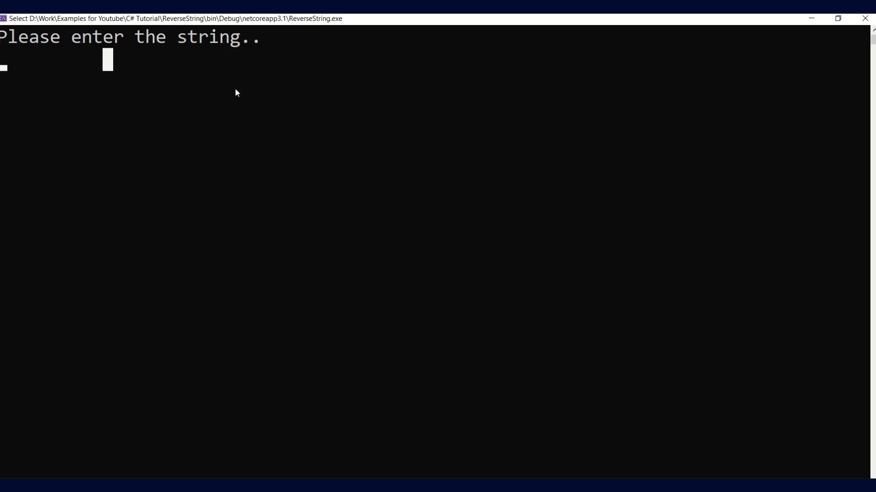
type("FLO")
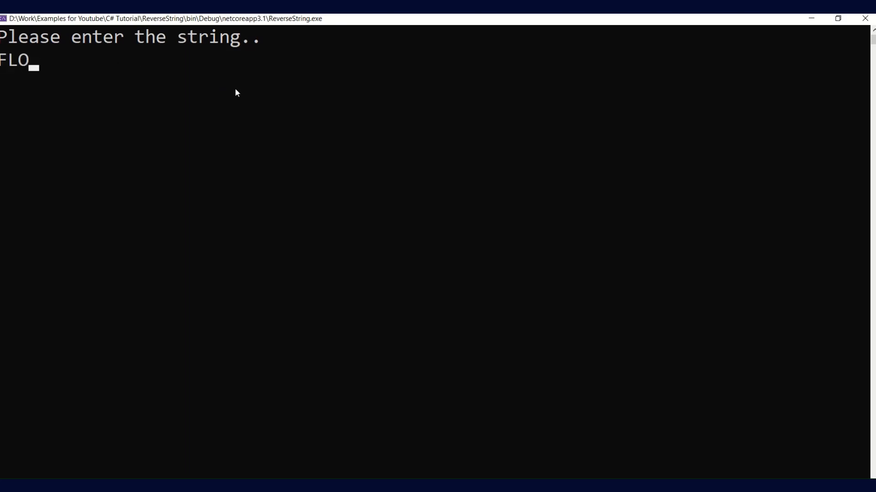
type("WER")
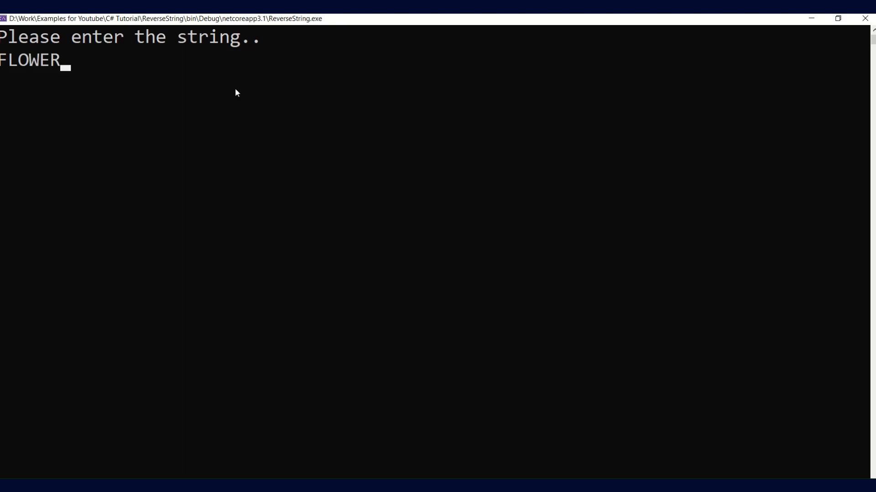
key("enter")
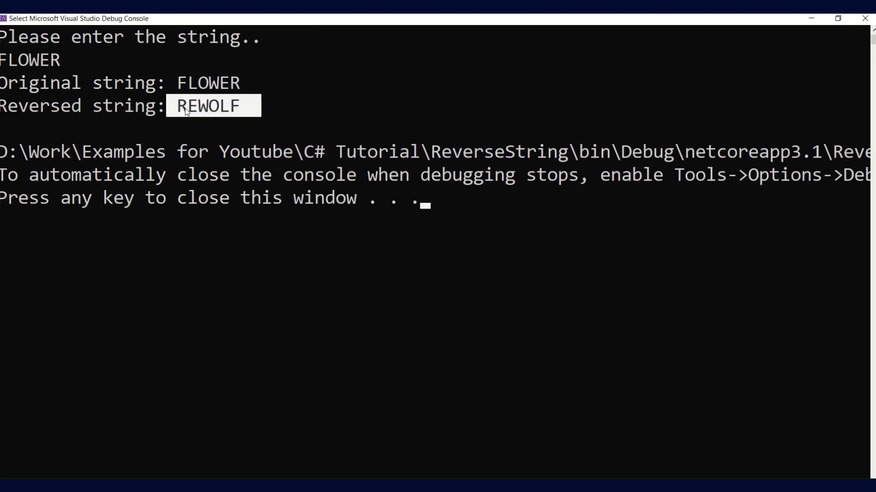
mouse_move(317, 113)
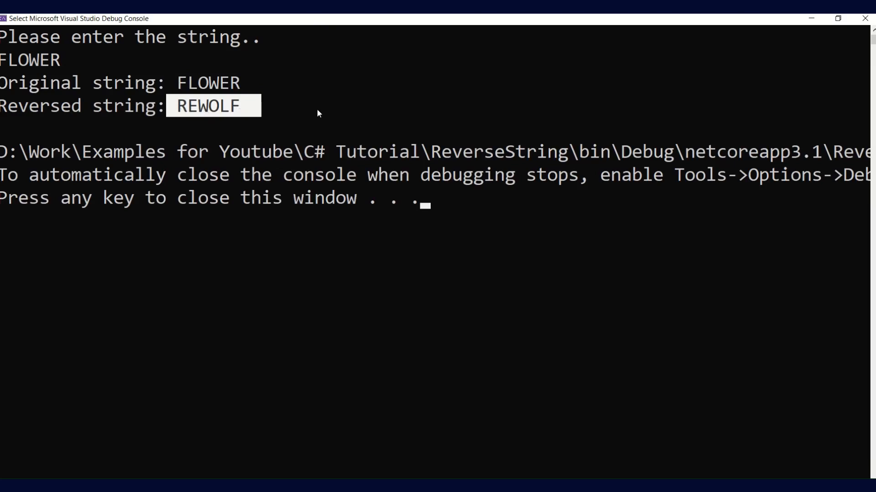